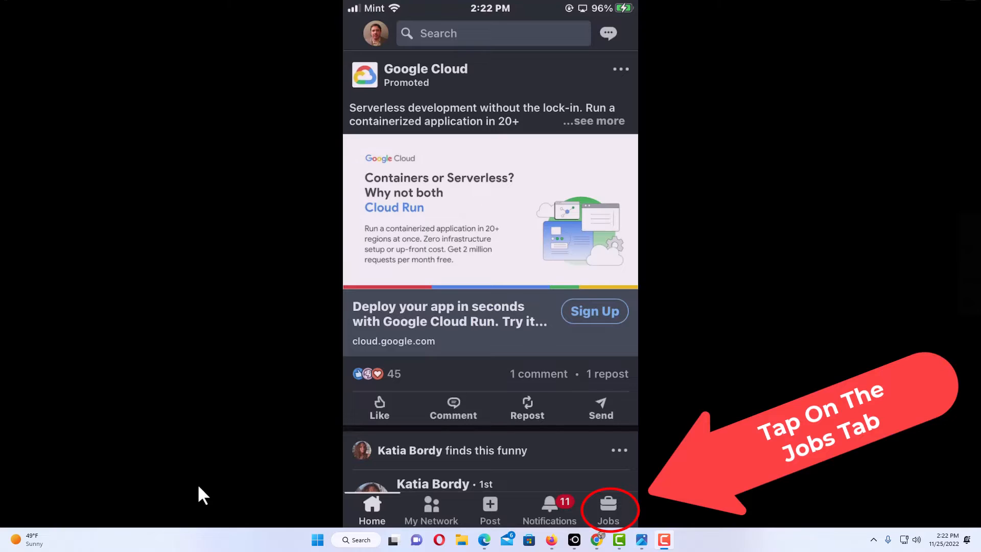
Go from the feed to Jobs, then into My Jobs with saved and tracked postings.
left_click(607, 506)
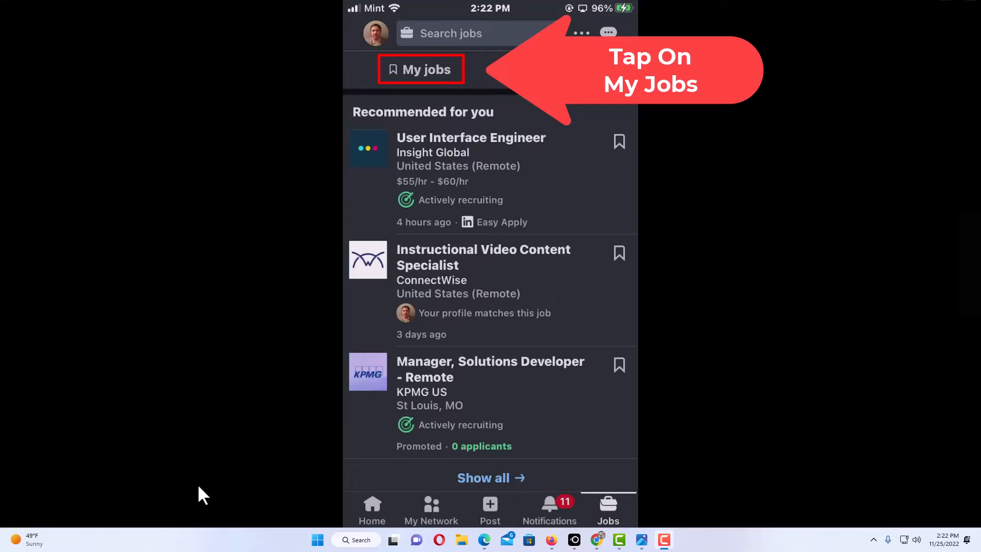
left_click(420, 70)
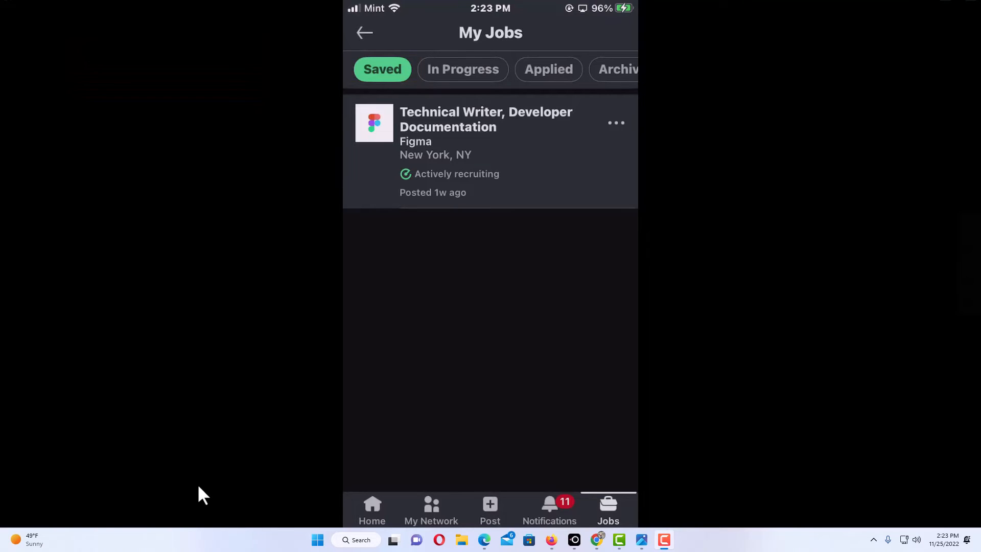
Show the Saved filter listing the Figma Technical Writer, Developer Documentation role.
left_click(489, 150)
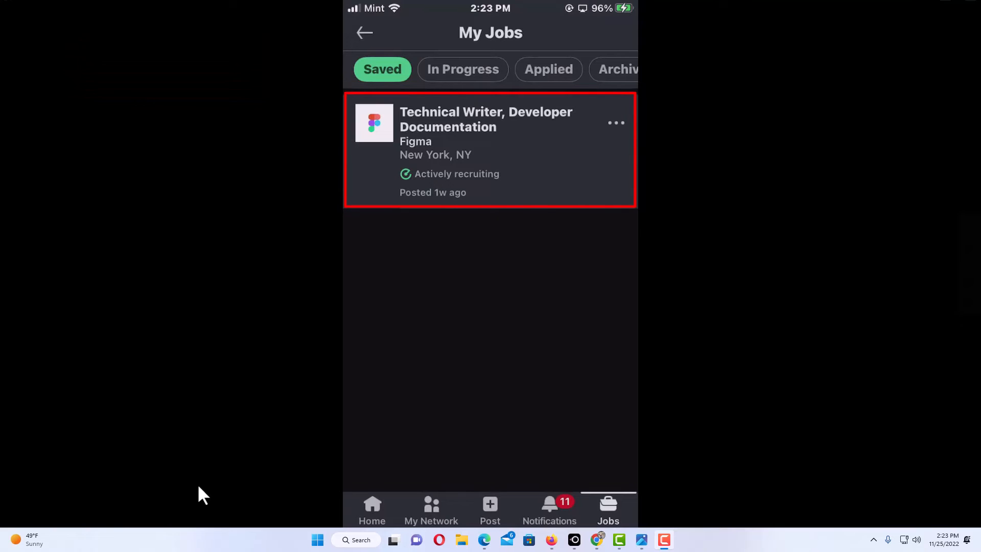
left_click(490, 150)
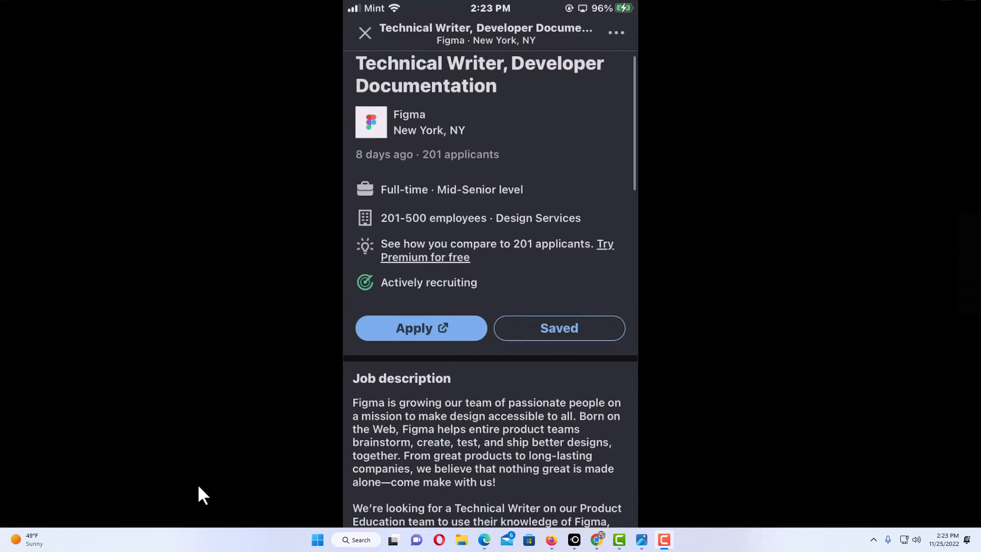
scroll("up", 3)
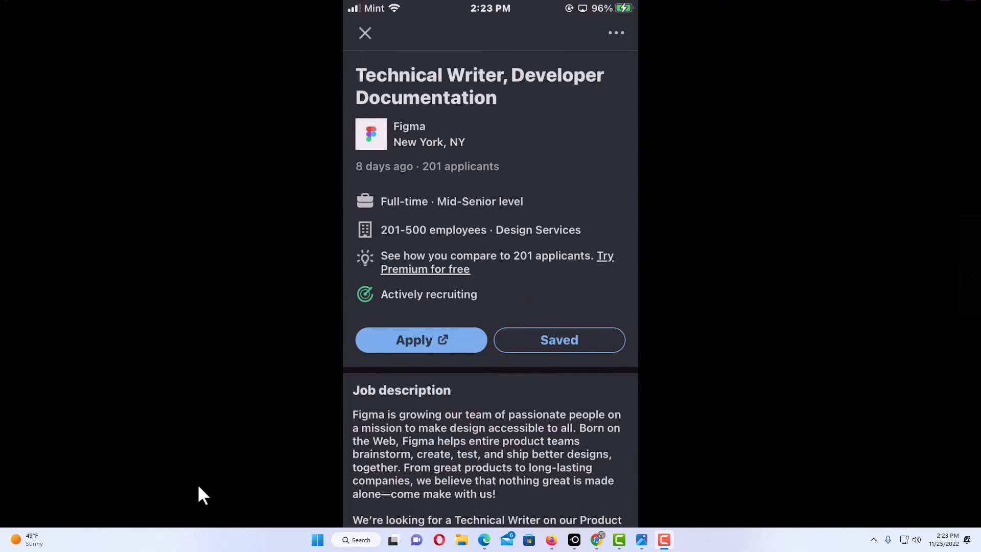
left_click(364, 32)
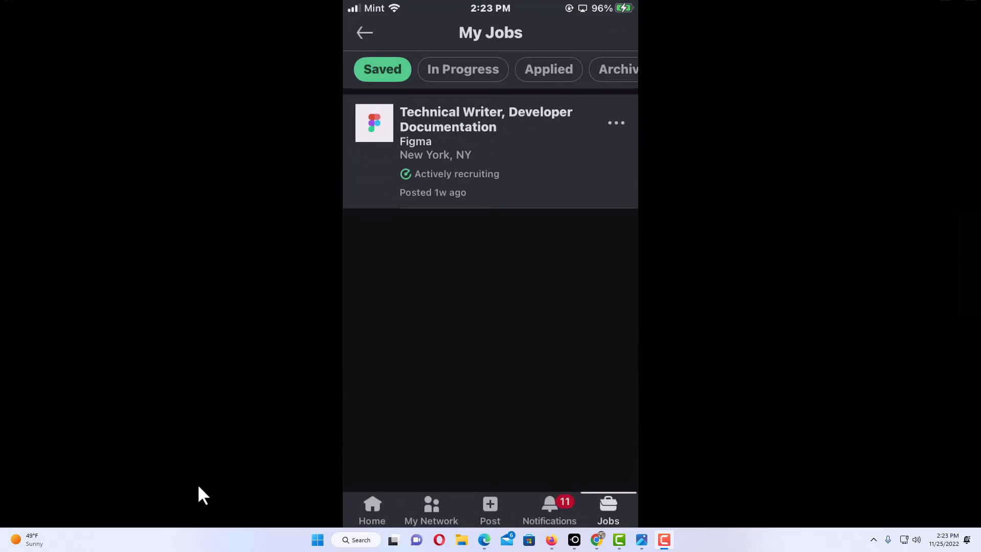